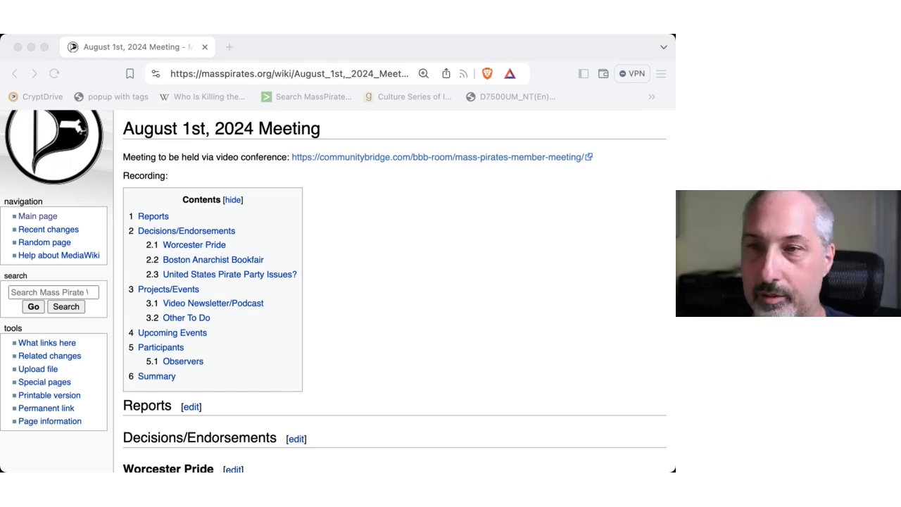
scroll("down", 3)
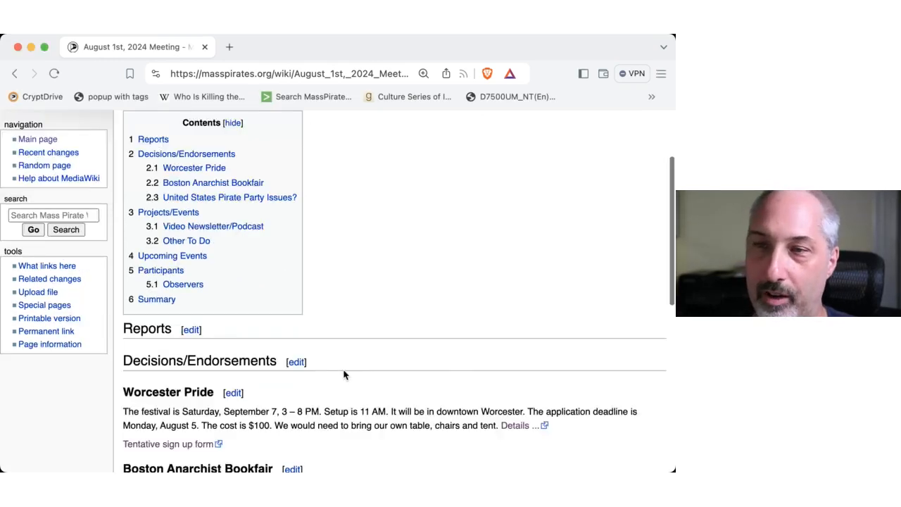
scroll("down", 3)
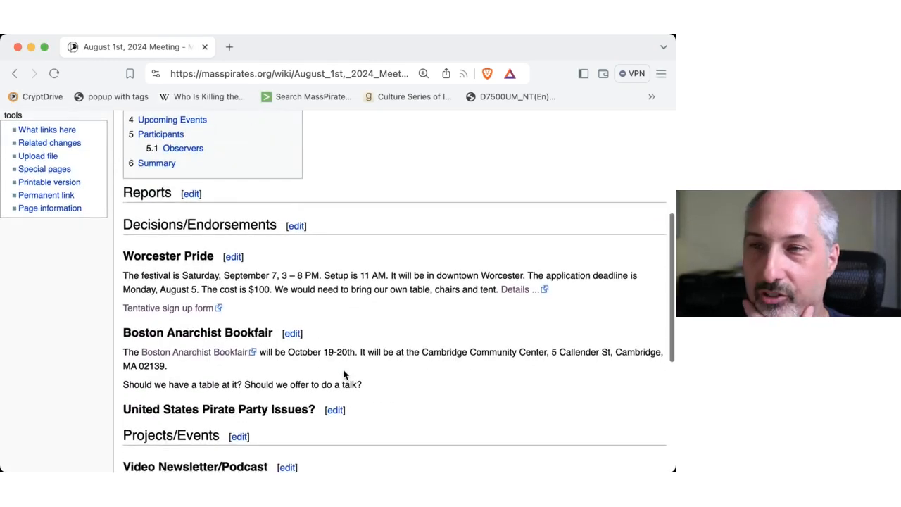
scroll("down", 3)
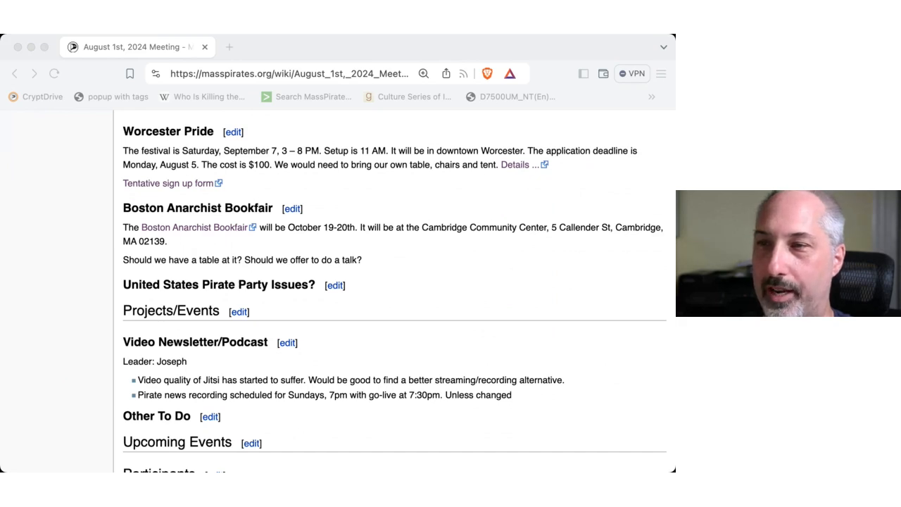
mouse_move(345, 375)
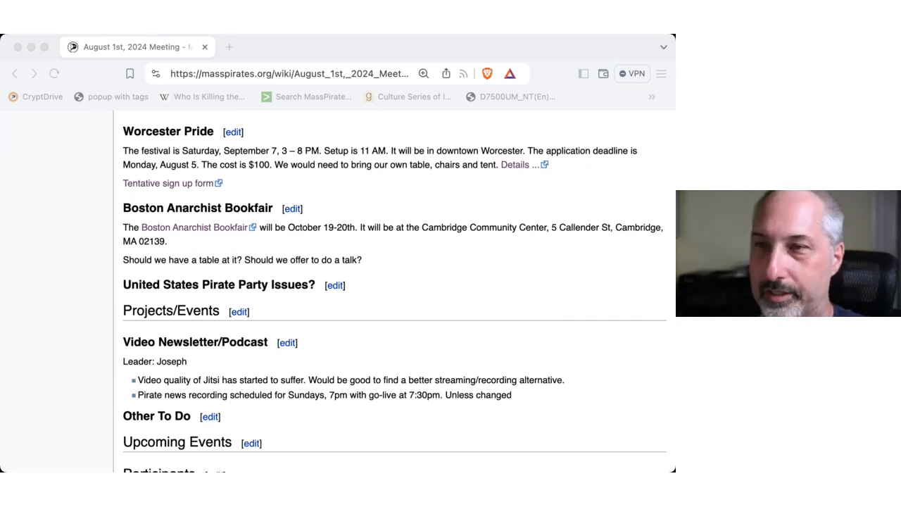
scroll("down", 3)
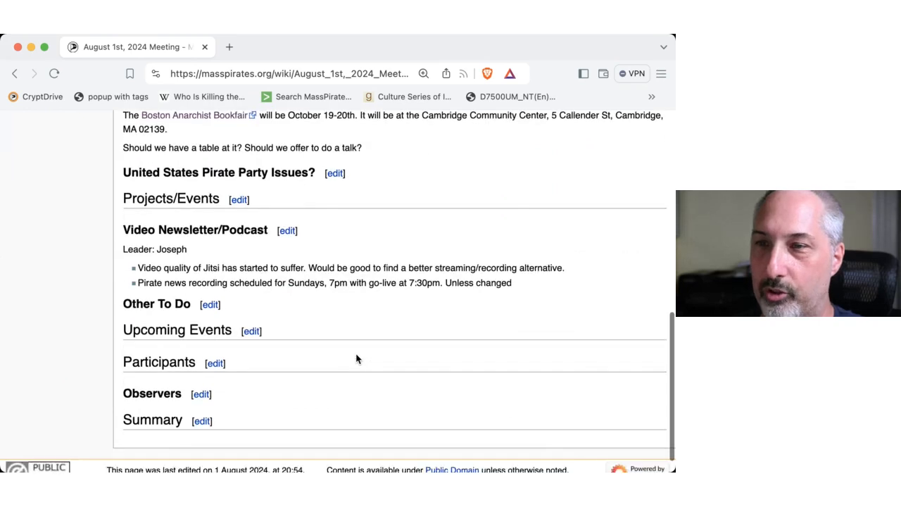